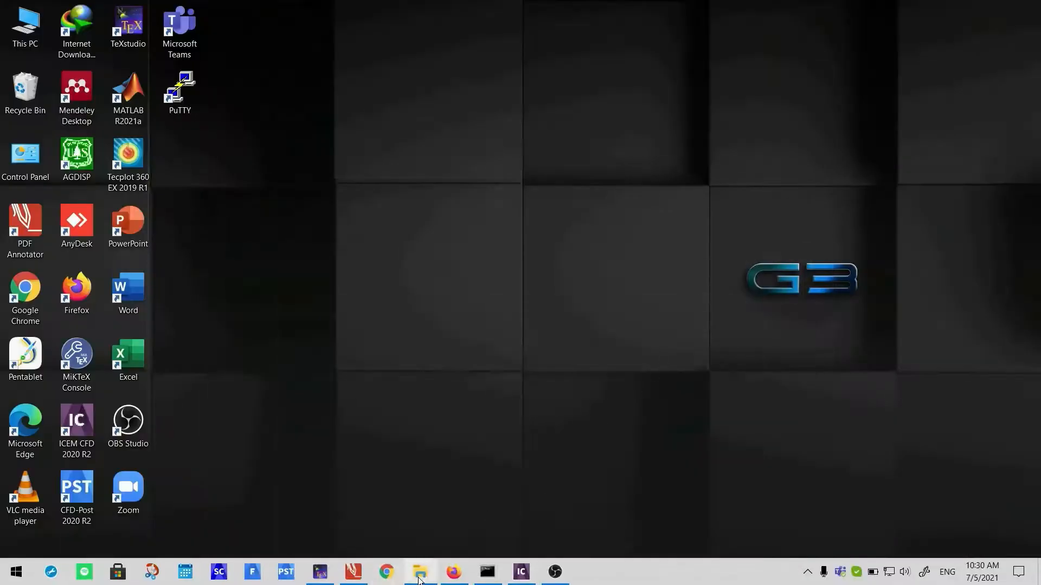
Bring the empty ICEM CFD 2020 R2 session to the front
left_click(418, 571)
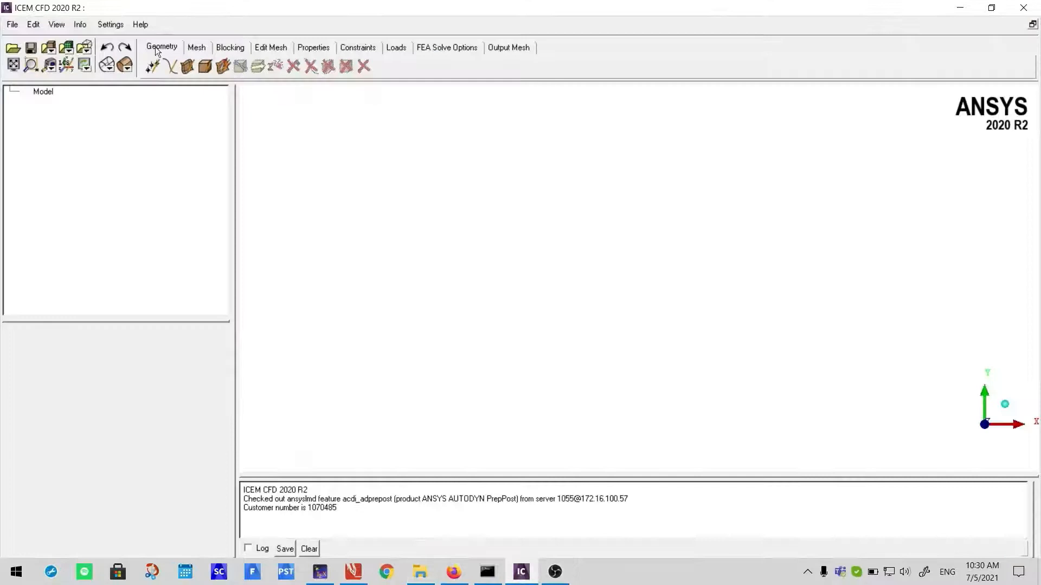
Show the File menu's project and Import Model commands
left_click(10, 25)
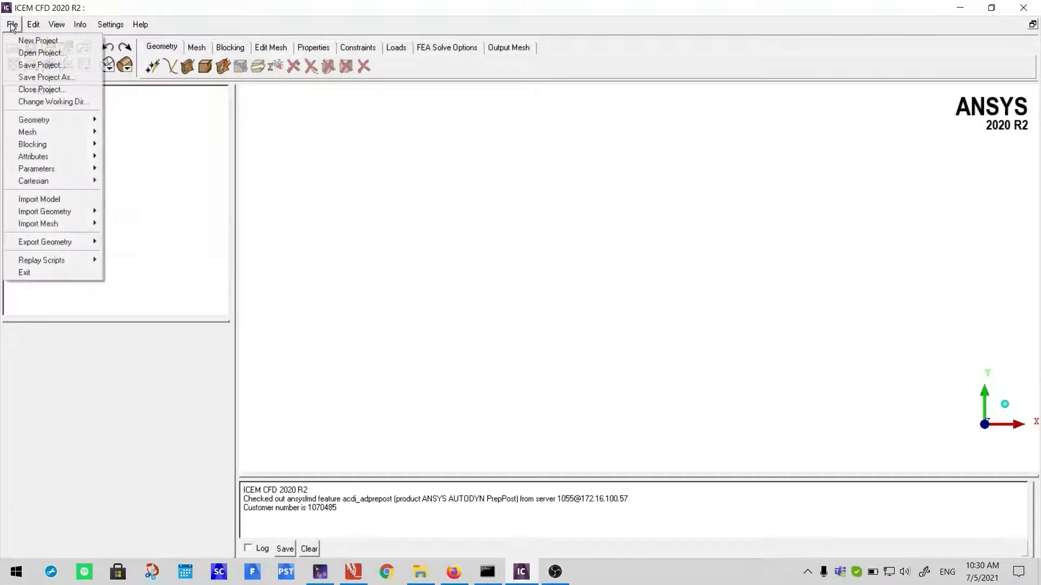
mouse_move(39, 200)
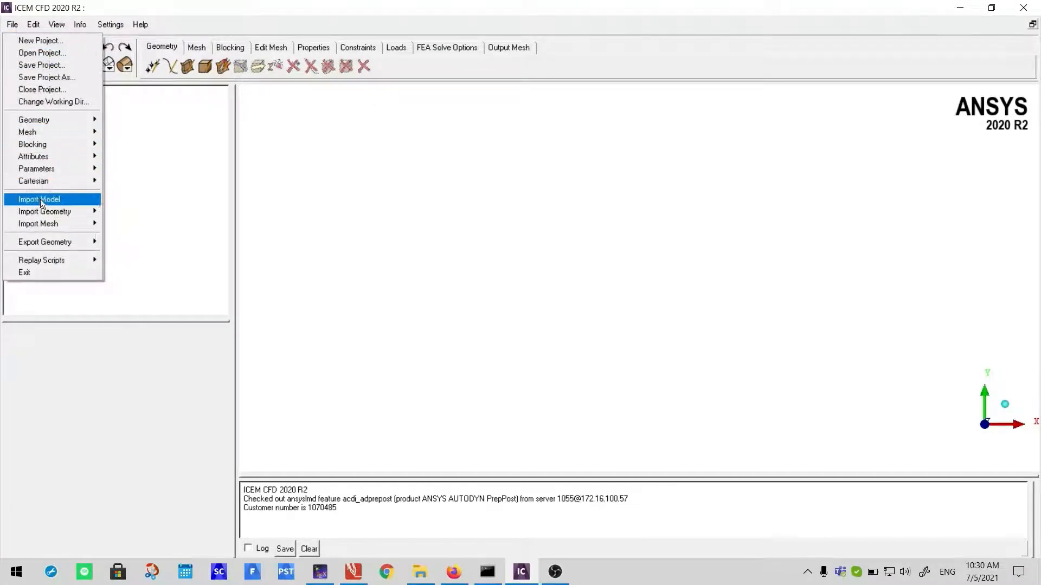
mouse_move(78, 203)
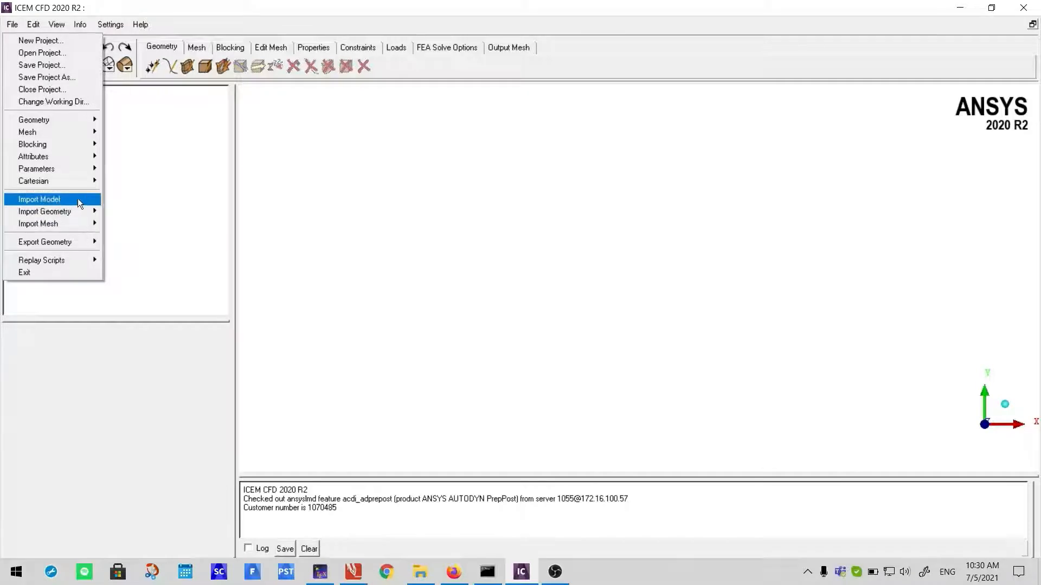
mouse_move(45, 211)
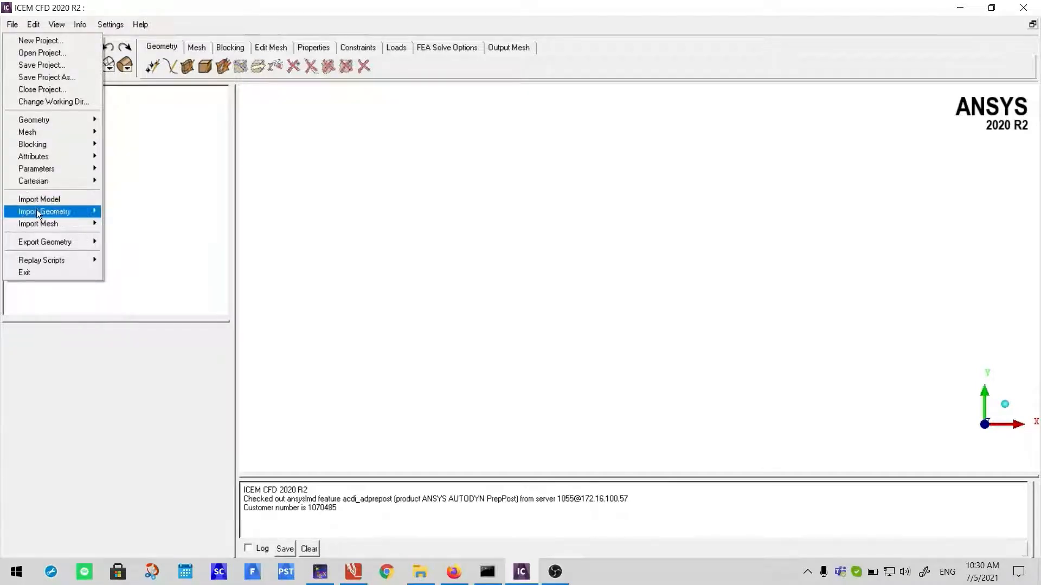
mouse_move(39, 199)
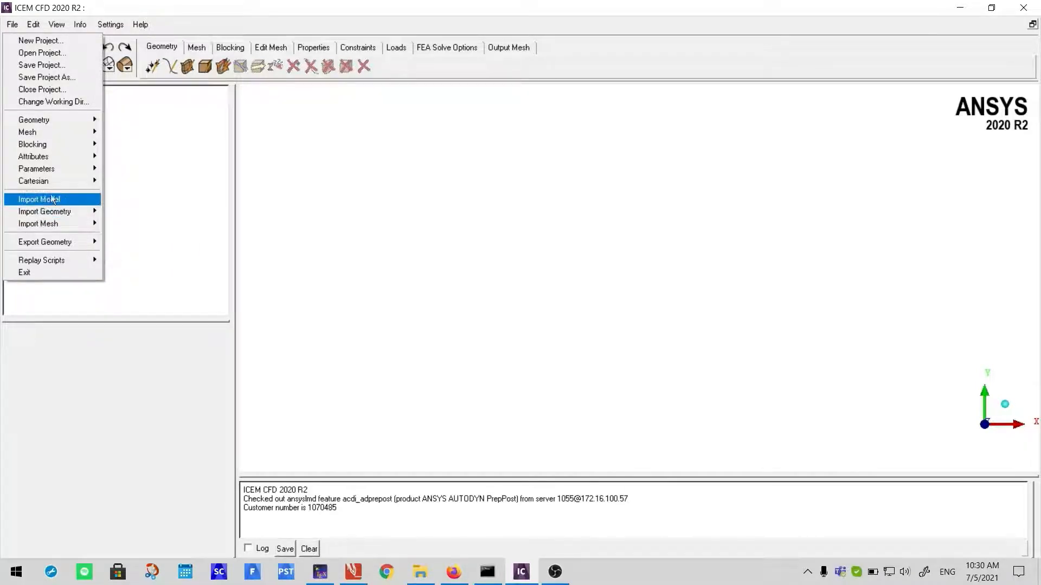
Browse Import Model to D:/spaceclaim/les_base_paper/ICEM_geom and choose LES_domain.scdoc
left_click(39, 206)
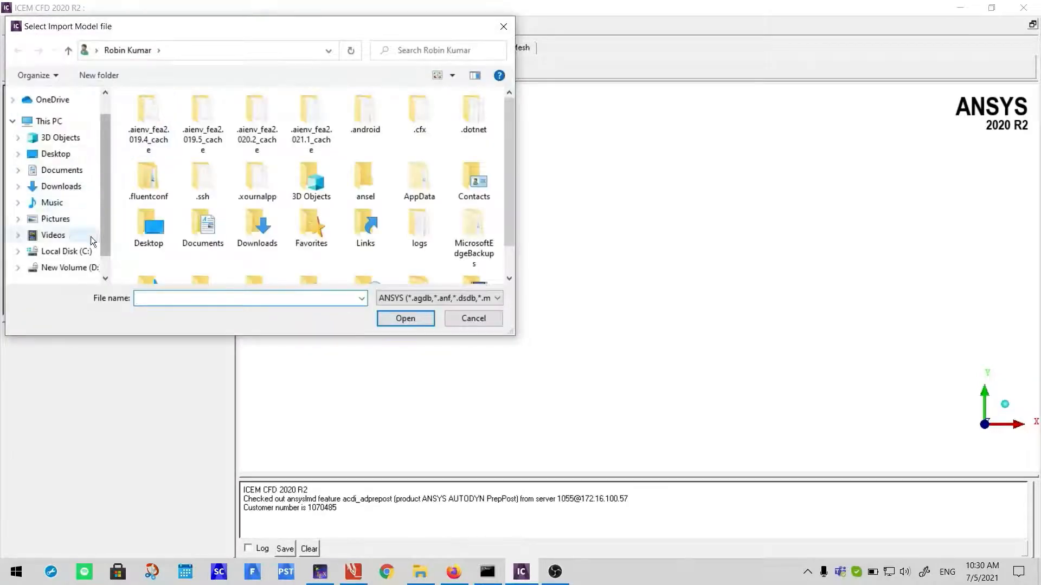
left_click(68, 268)
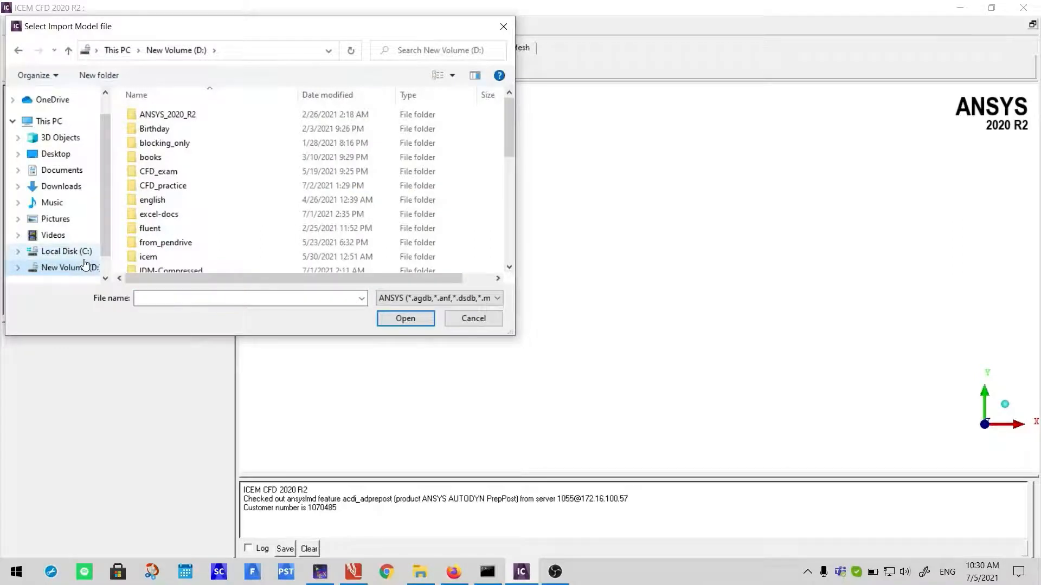
scroll("down", 3)
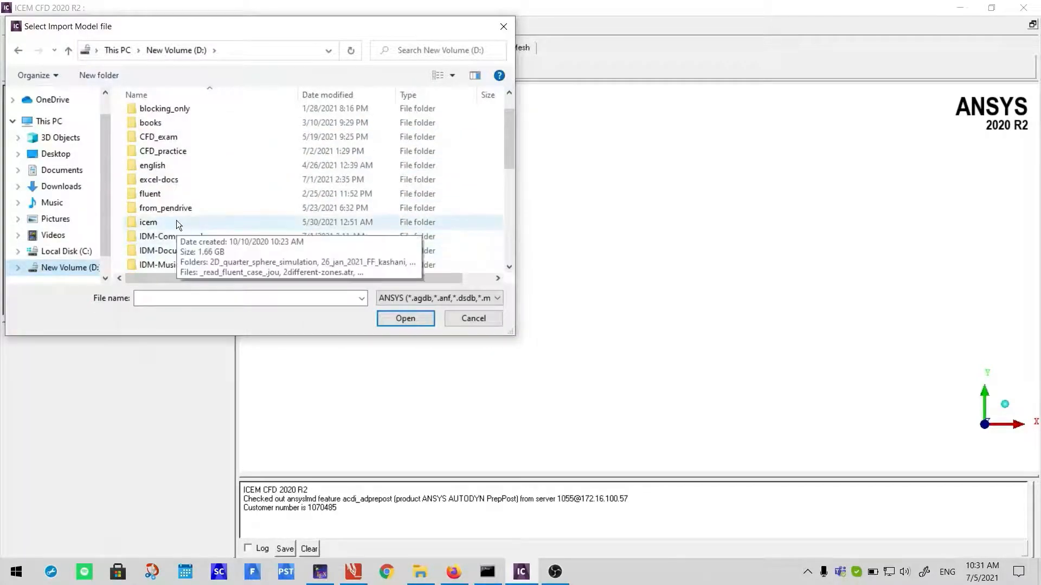
scroll("down", 3)
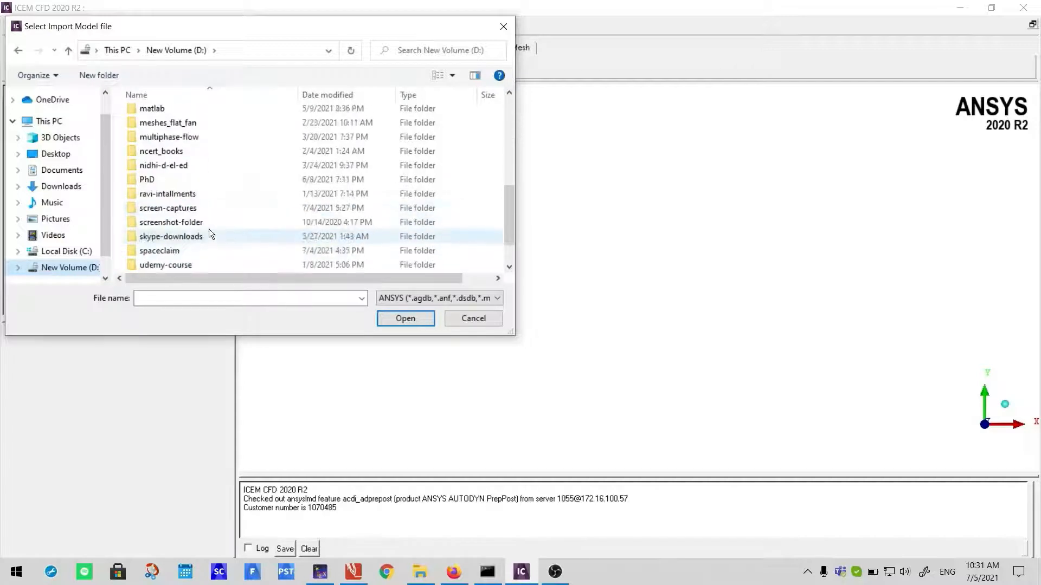
double_click(158, 250)
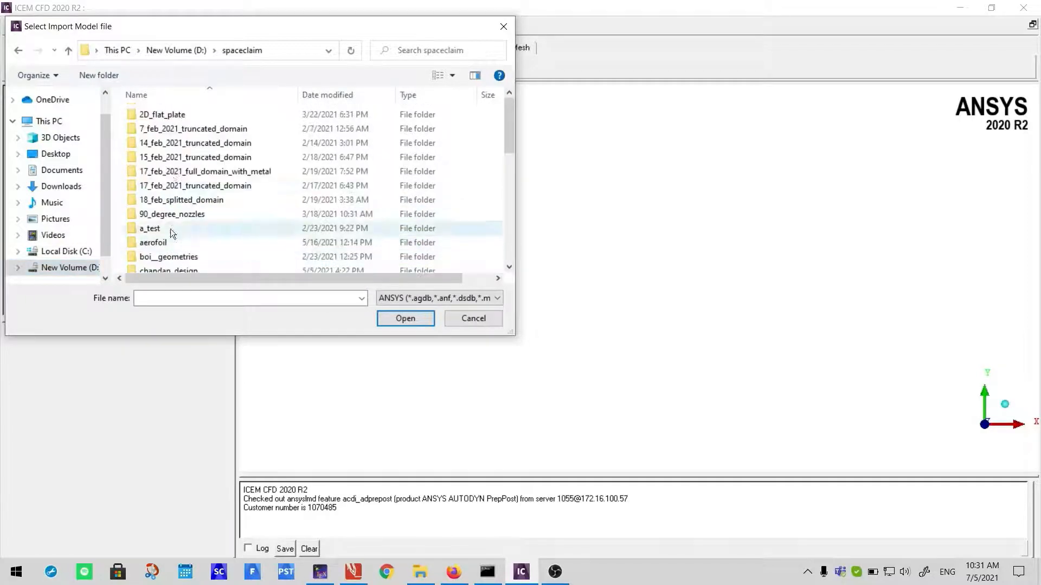
mouse_move(221, 339)
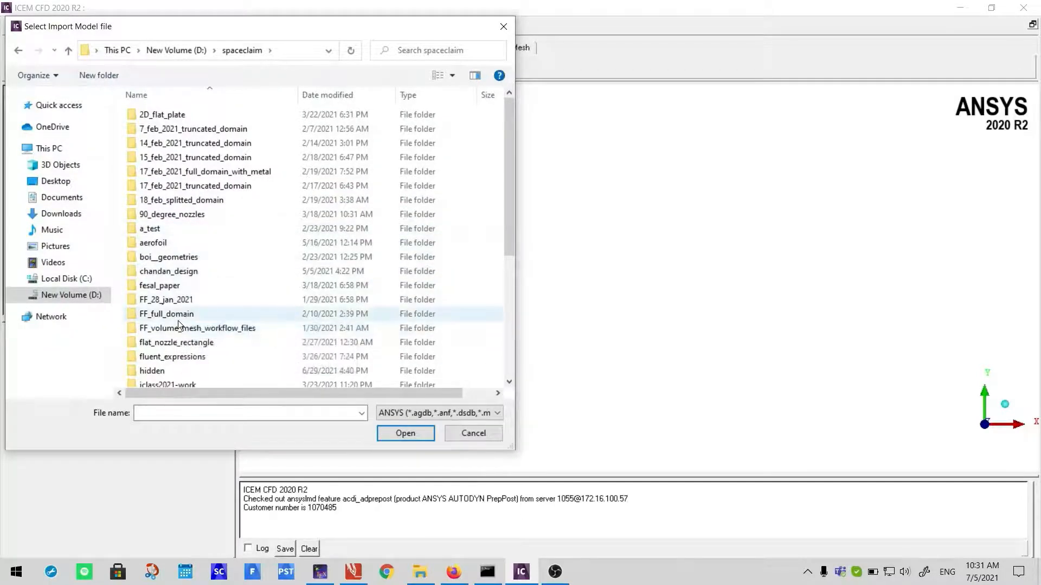
scroll("down", 3)
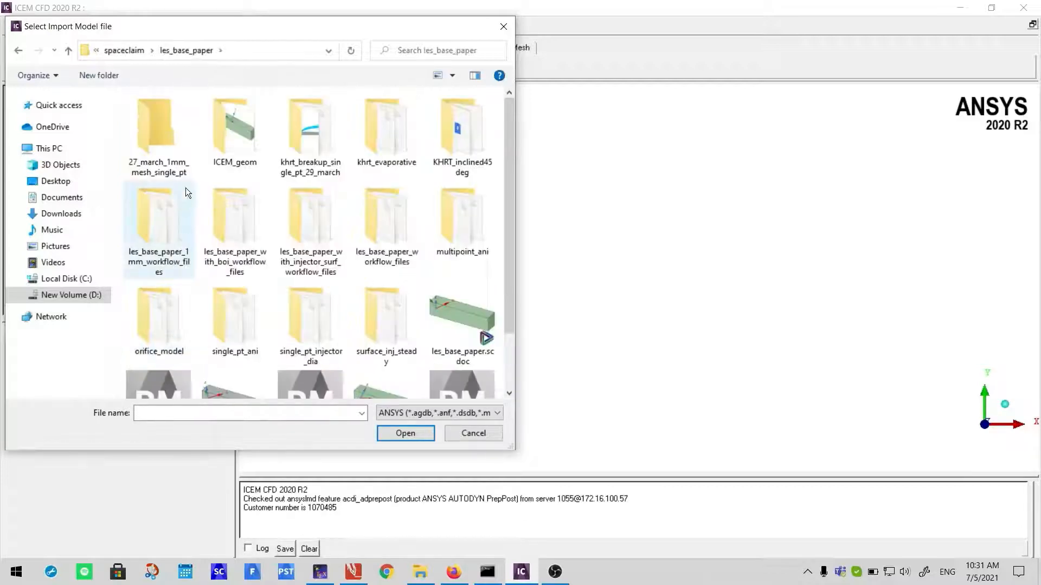
double_click(234, 124)
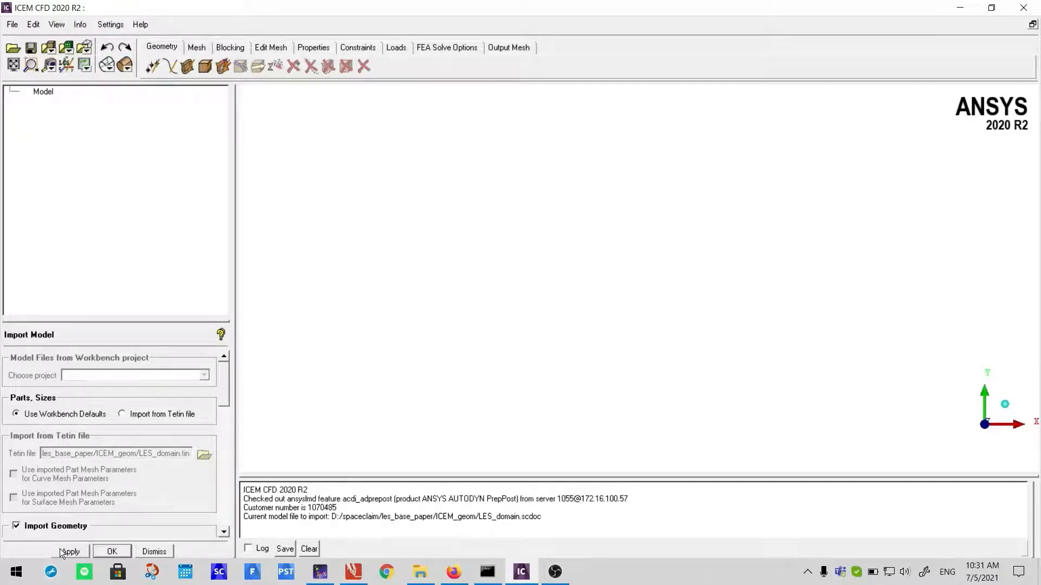
Apply the import so the LES_domain geometry and parts load into the model tree
left_click(70, 552)
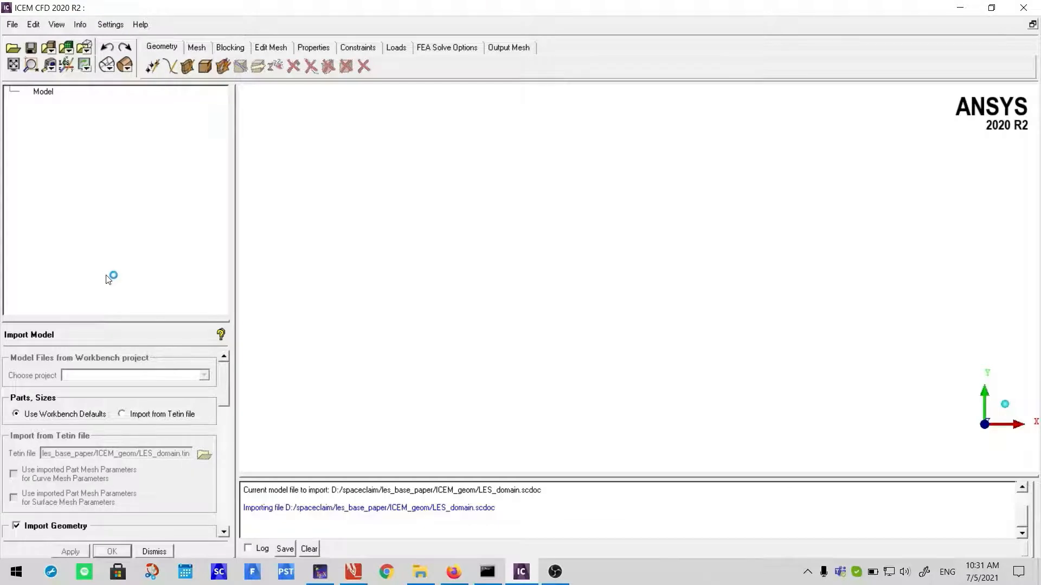
mouse_move(108, 280)
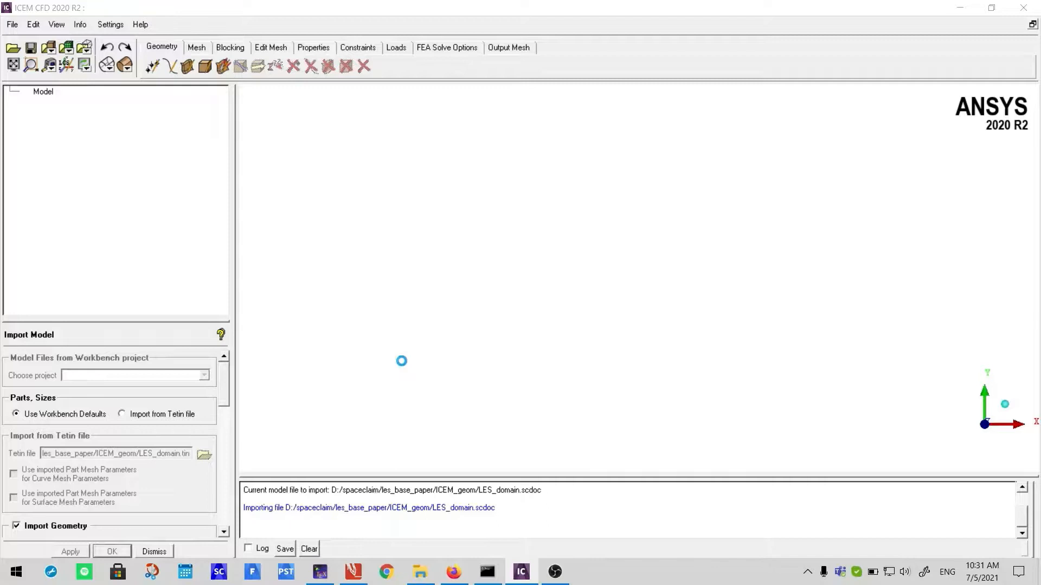
left_click(112, 552)
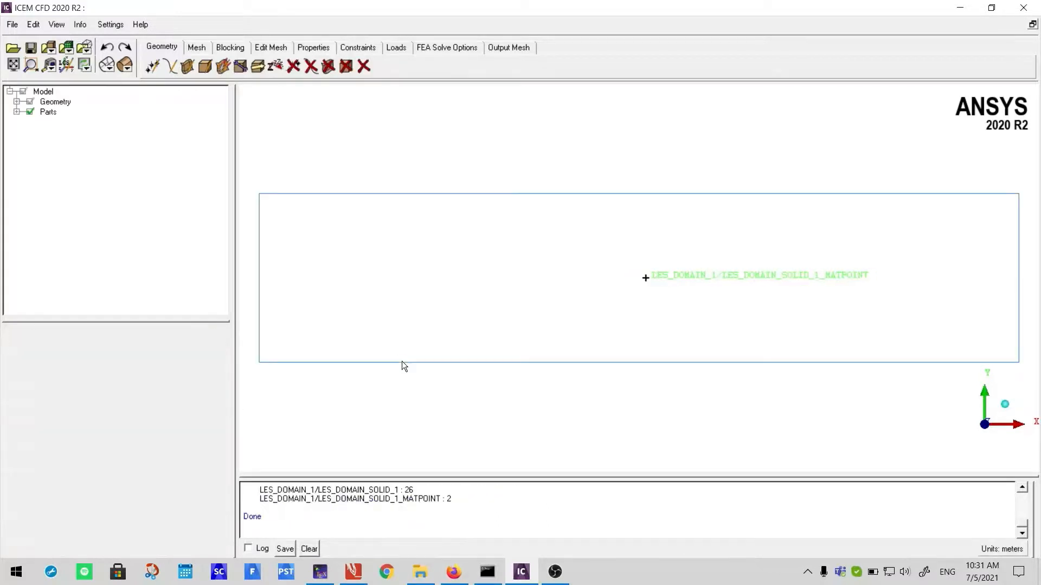
mouse_move(543, 242)
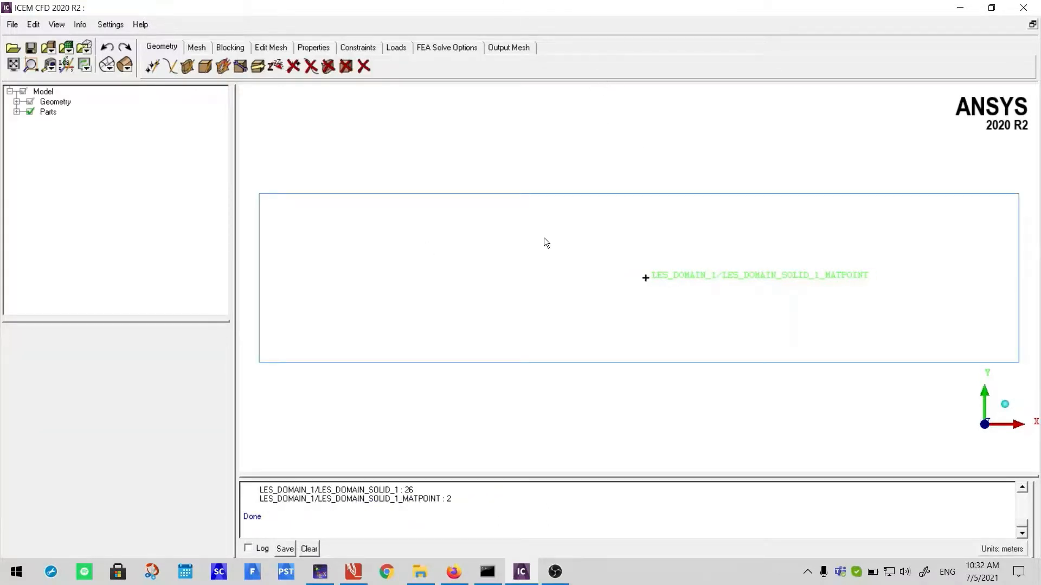